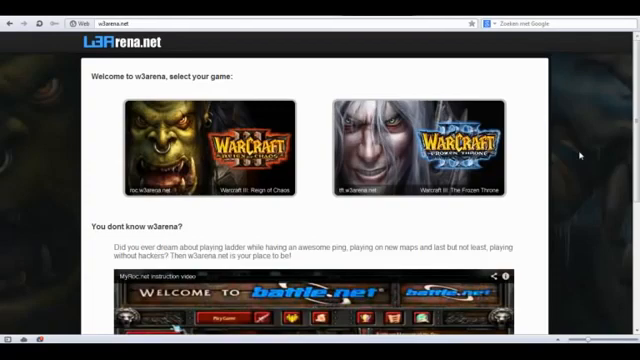
mouse_move(620, 330)
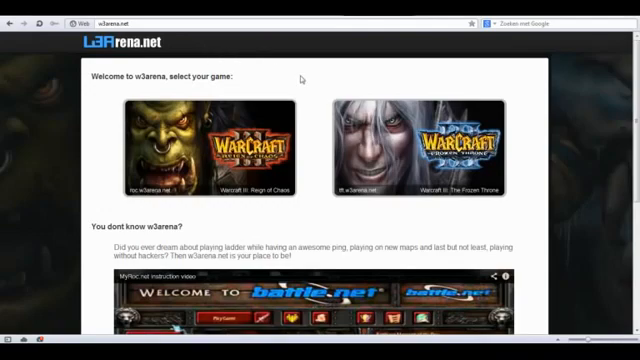
mouse_move(265, 82)
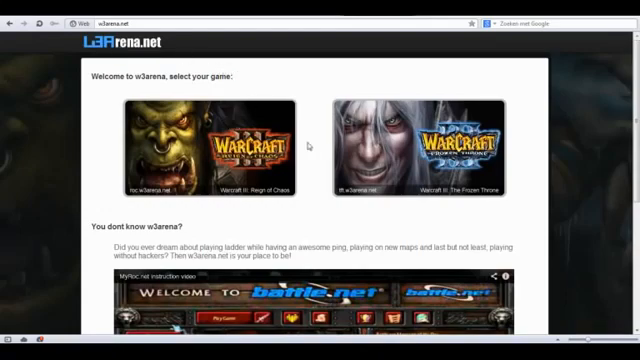
Scroll down the Frozen Throne page past the login form and recent game replays
scroll(down, 3)
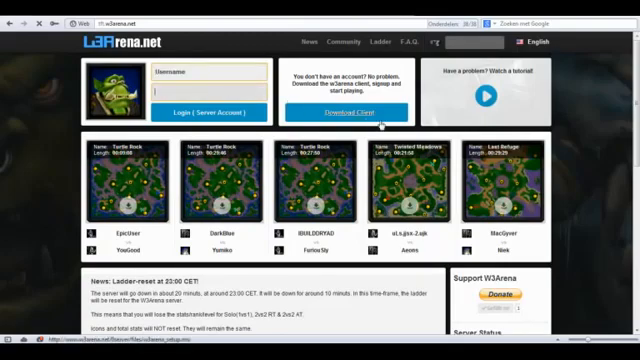
Download the w3arena_setup.msi client installer and launch it from Downloads
click(349, 110)
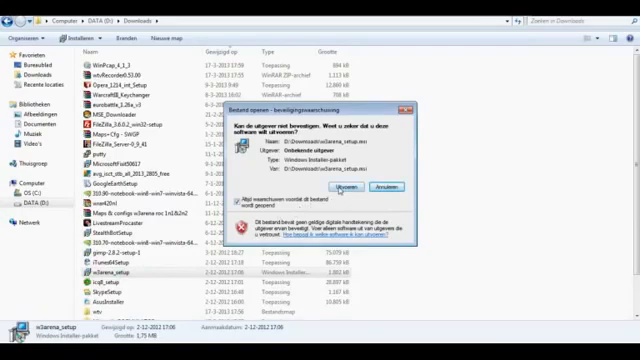
Run the installer, set the destination to D:\Programs\w3arena, and start installing
click(339, 184)
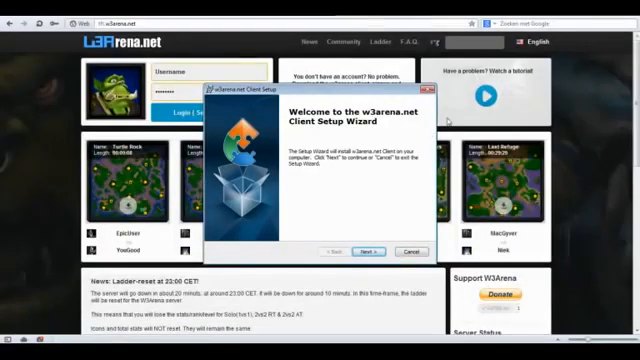
click(371, 251)
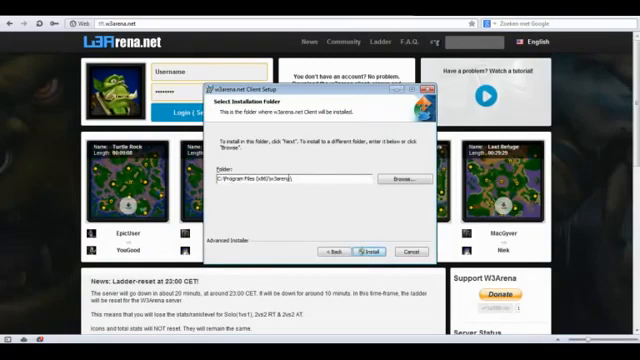
click(400, 181)
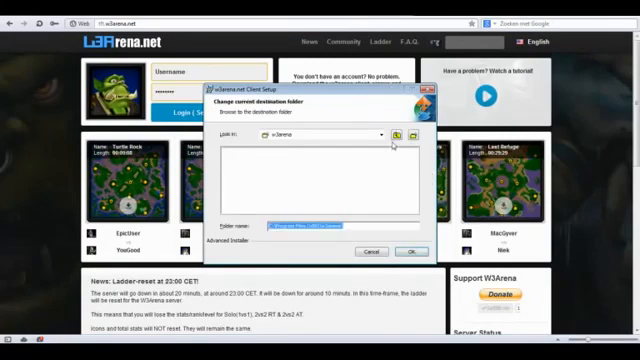
click(383, 134)
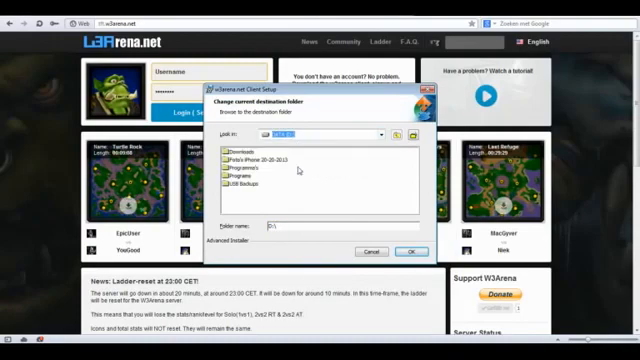
double_click(244, 170)
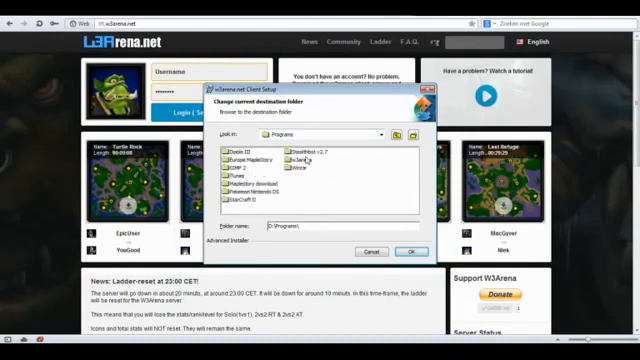
click(300, 160)
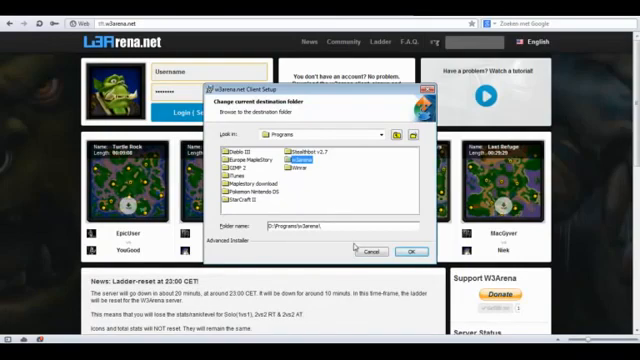
click(408, 250)
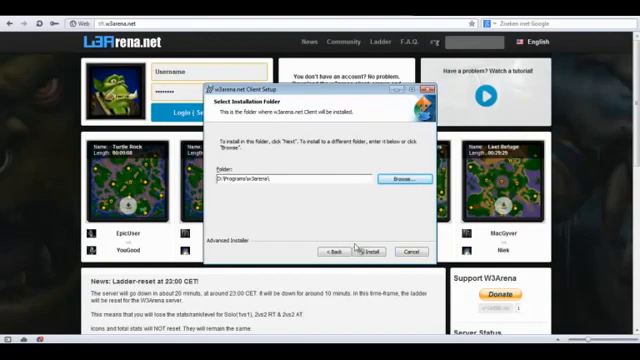
click(372, 252)
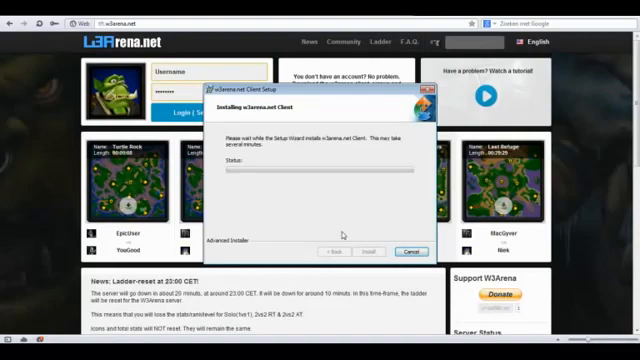
mouse_move(255, 217)
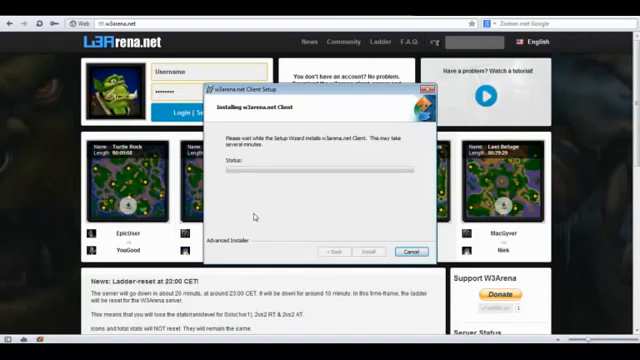
Close the setup wizard and scroll through the Live Ladder on the site
click(410, 251)
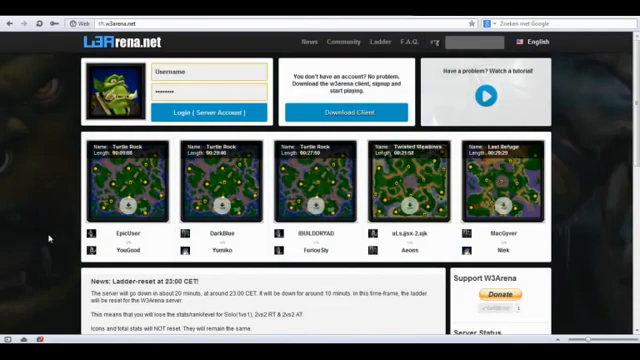
scroll(down, 3)
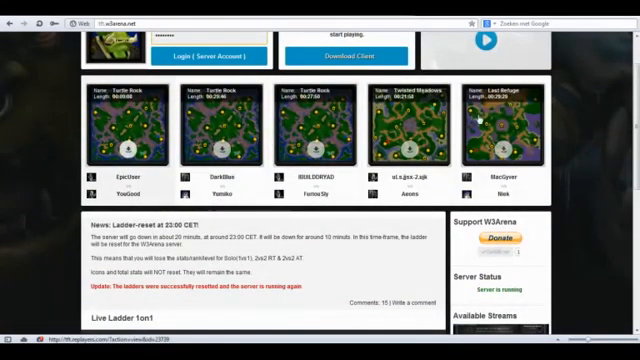
scroll(down, 3)
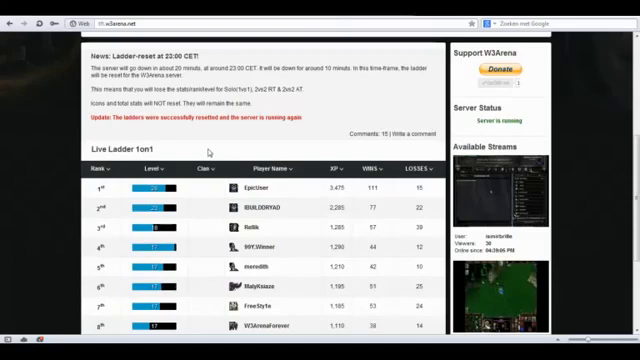
scroll(down, 3)
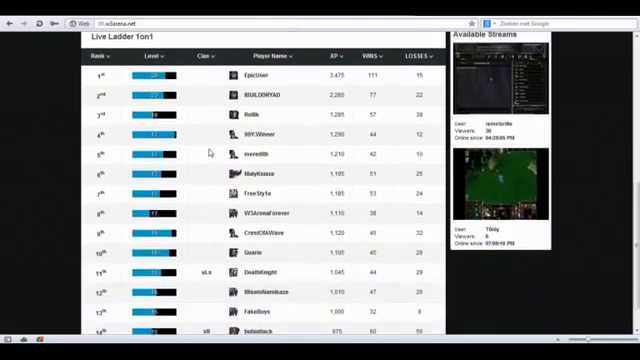
scroll(down, 3)
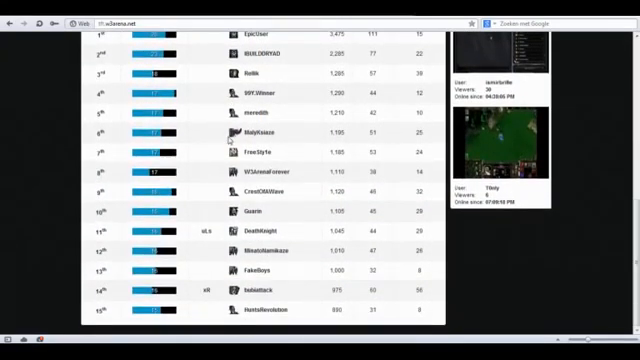
scroll(up, 3)
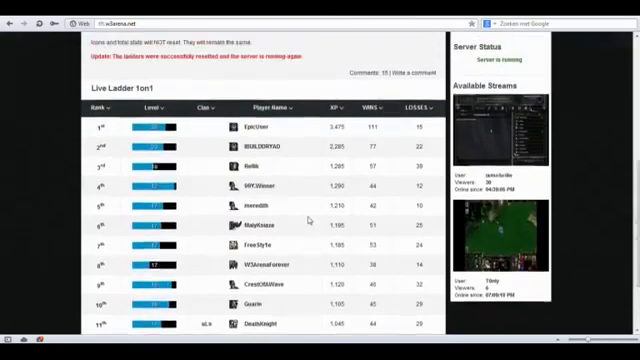
scroll(up, 3)
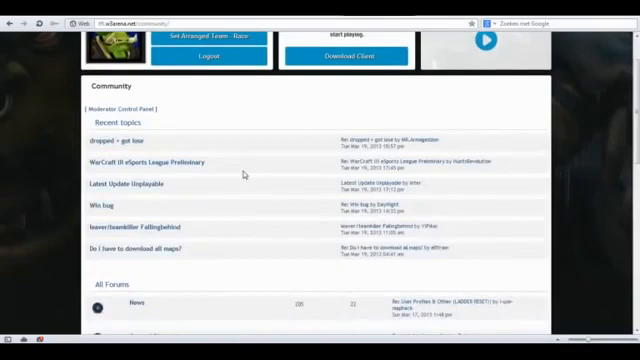
Scroll through the forum list from News down to Admin area and back up
scroll(down, 3)
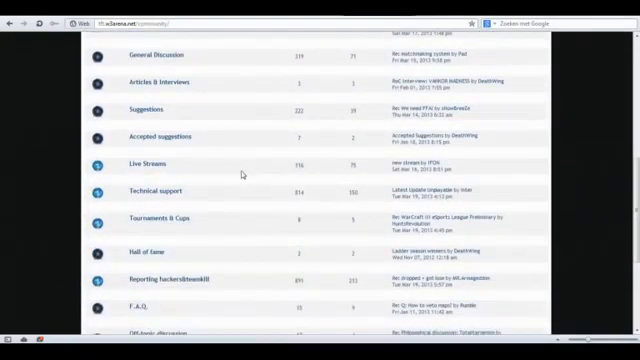
scroll(down, 3)
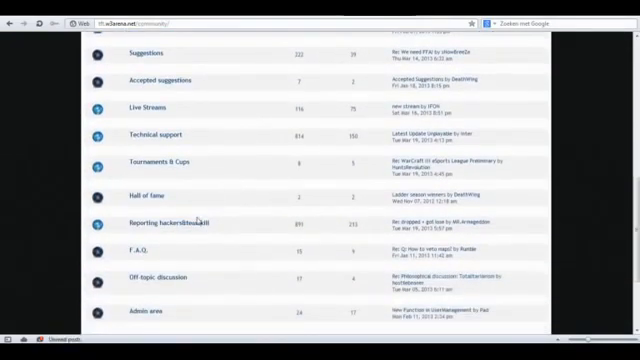
mouse_move(165, 221)
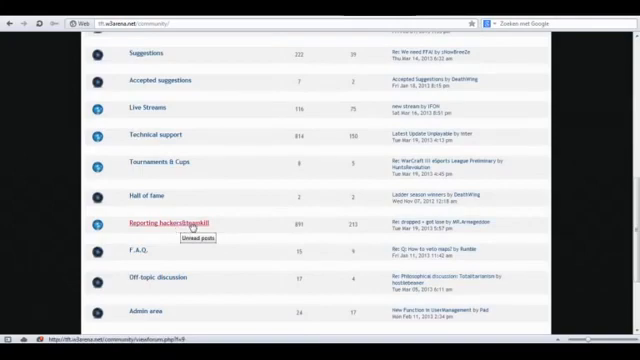
mouse_move(155, 108)
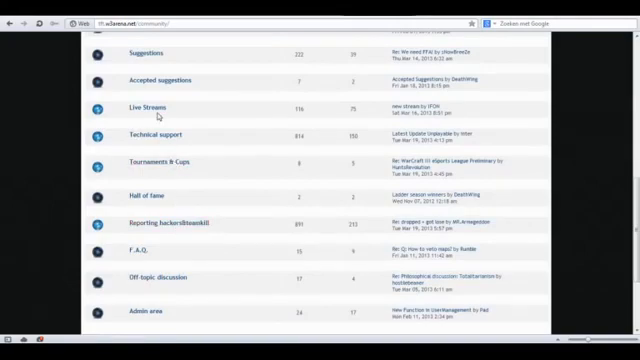
scroll(up, 3)
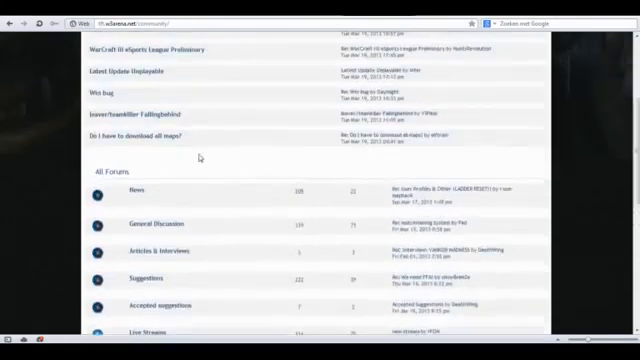
scroll(up, 3)
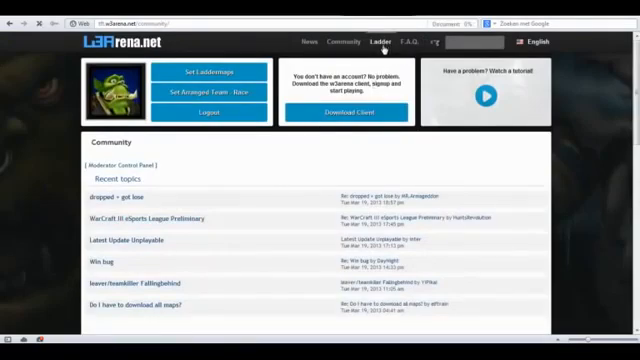
Browse the 2on2 Arranged Team ladder rankings, then finish the client setup wizard
click(372, 42)
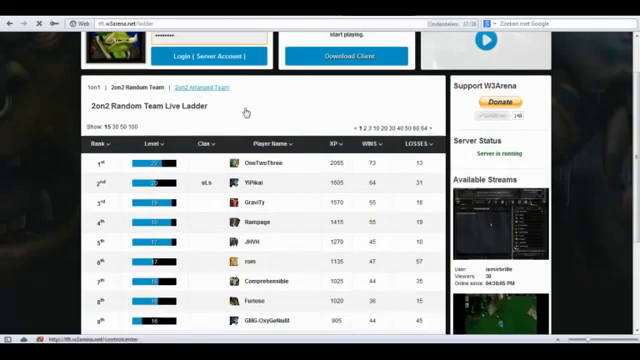
click(188, 93)
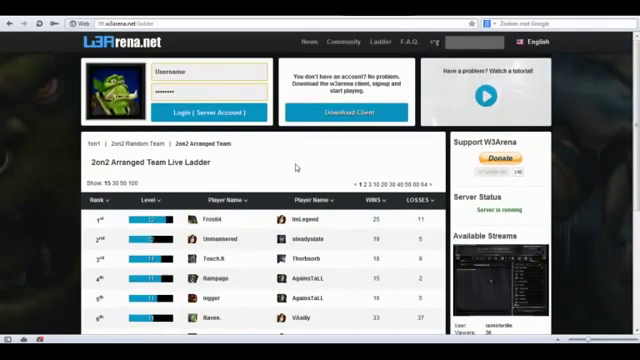
scroll(down, 3)
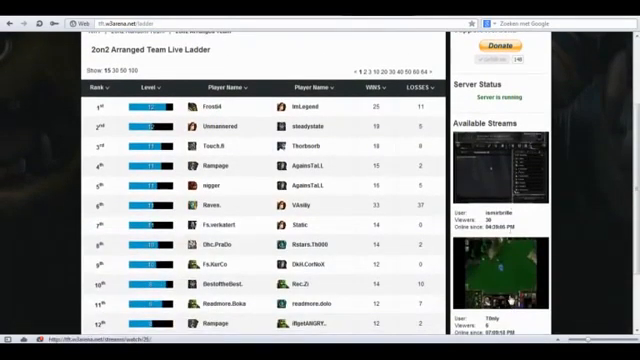
scroll(up, 3)
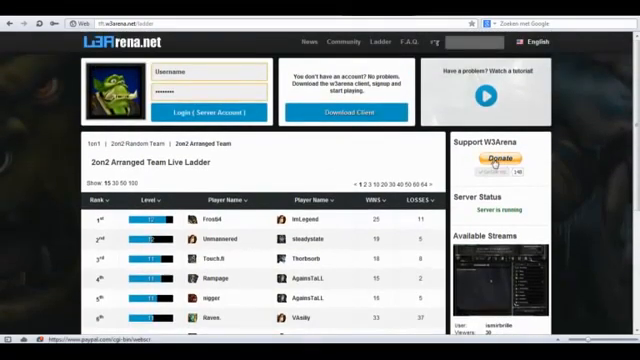
mouse_move(341, 137)
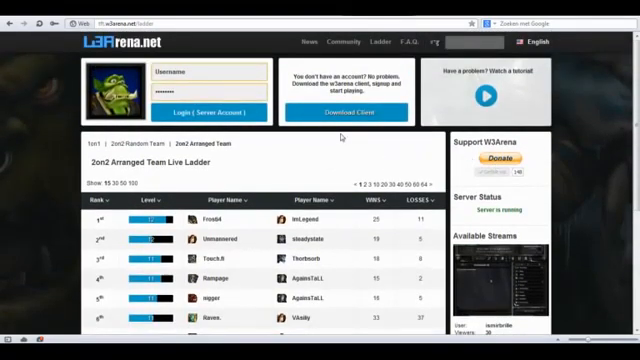
click(346, 108)
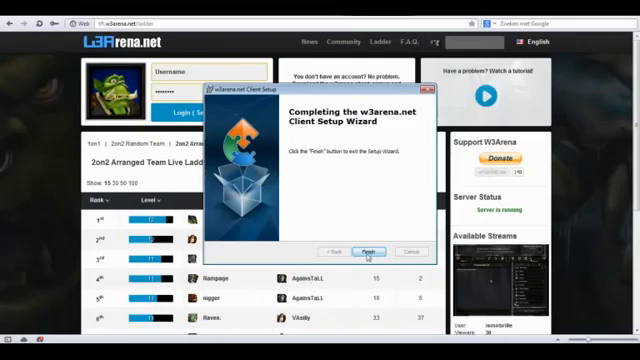
click(368, 250)
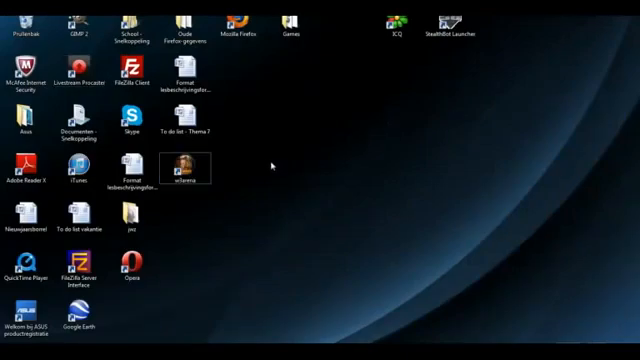
Launch the w3arena desktop shortcut and confirm the Update Successful message
double_click(184, 166)
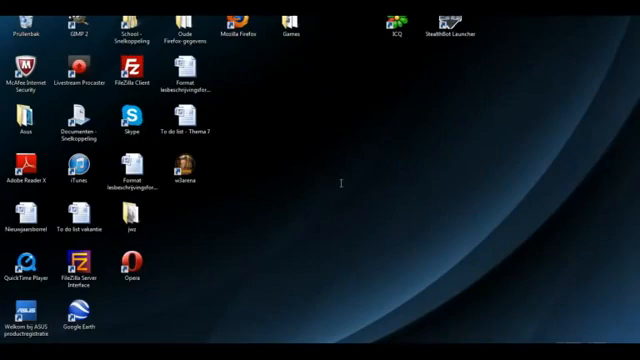
mouse_move(331, 163)
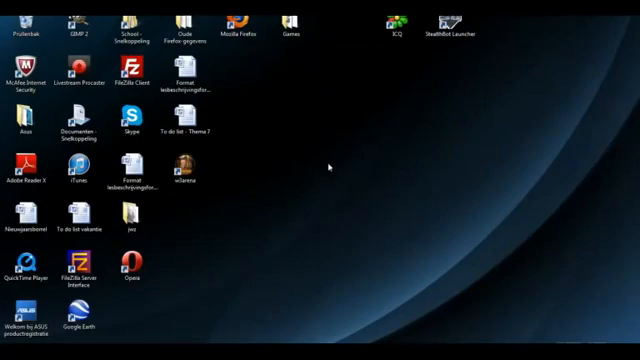
click(181, 165)
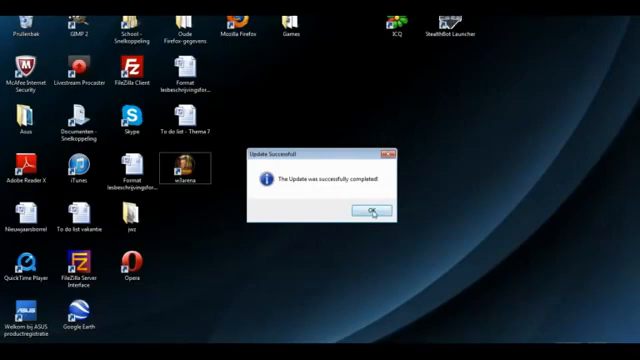
click(371, 208)
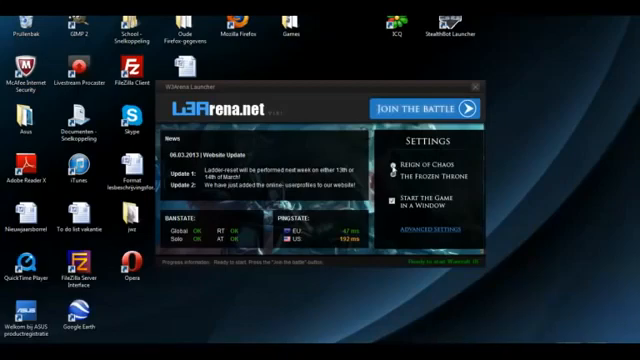
Choose The Frozen Throne as the game and open the launcher's Advanced Settings
click(389, 176)
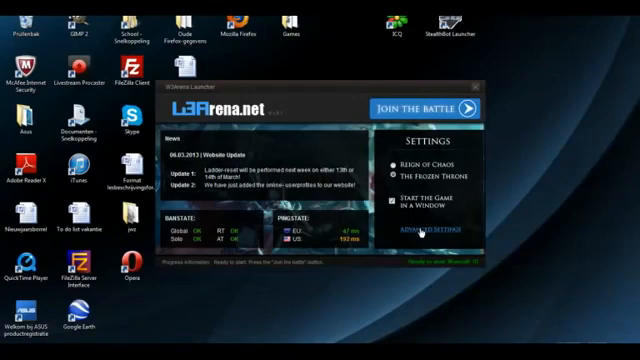
click(432, 230)
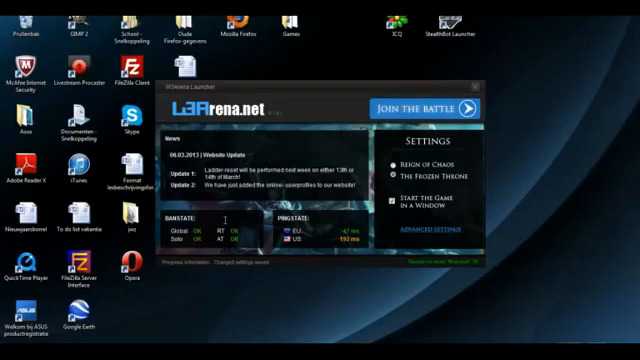
mouse_move(313, 217)
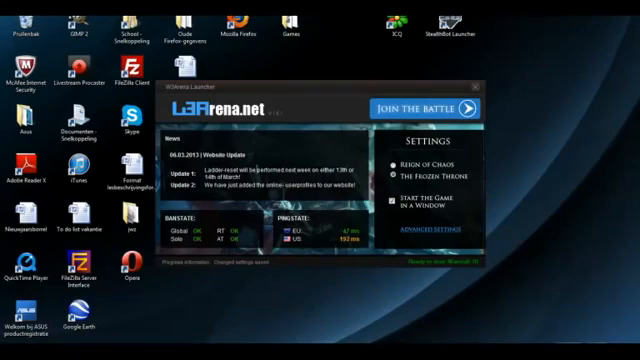
mouse_move(298, 158)
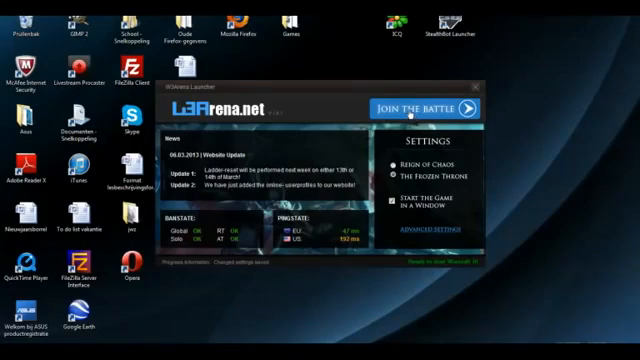
Start Warcraft III and create the account 'Testuser' with password 'forVod'
click(418, 105)
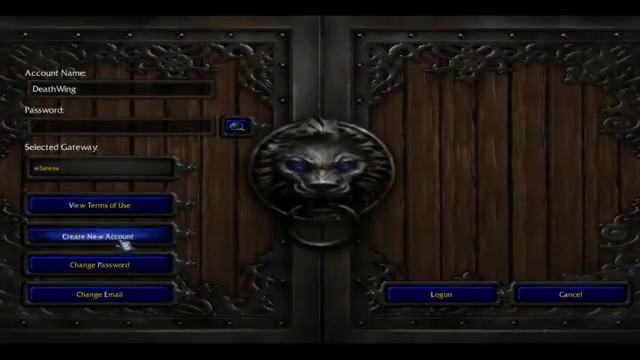
click(105, 203)
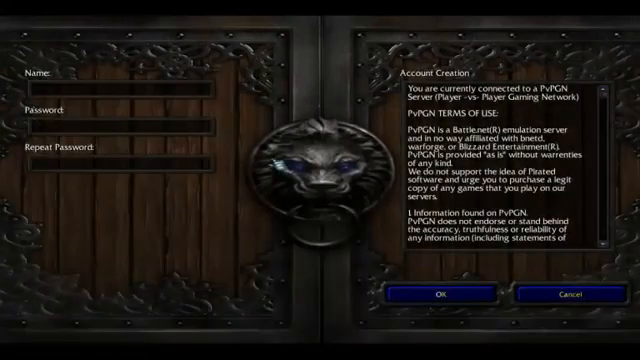
text(Testuser)
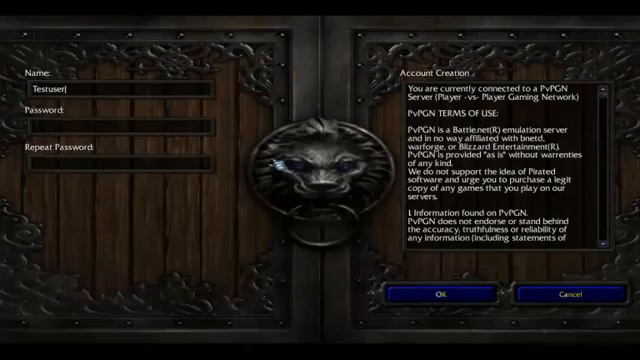
text(forVod)
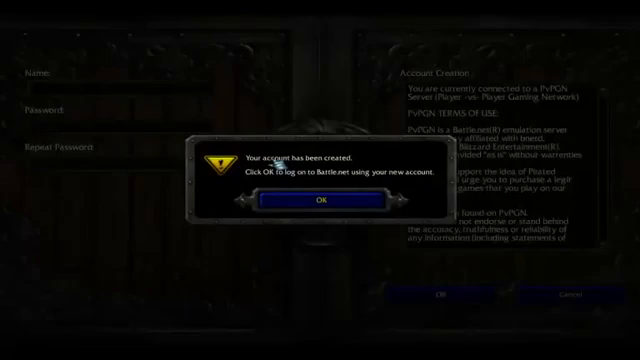
click(320, 198)
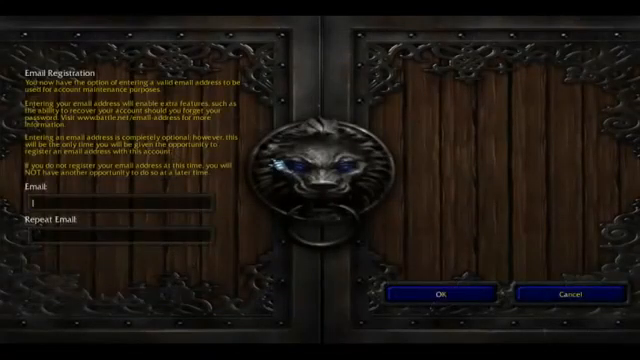
Skip email registration to enter the tft.w3arena.net chat channel
click(441, 293)
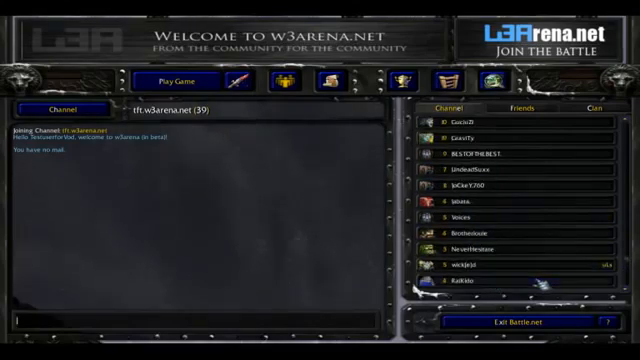
Open Warcraft III's standard game setup with Undead, One vs. One and Lost Temple
scroll(down, 3)
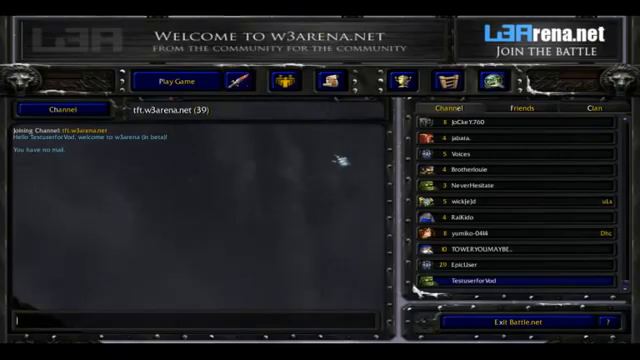
mouse_move(168, 80)
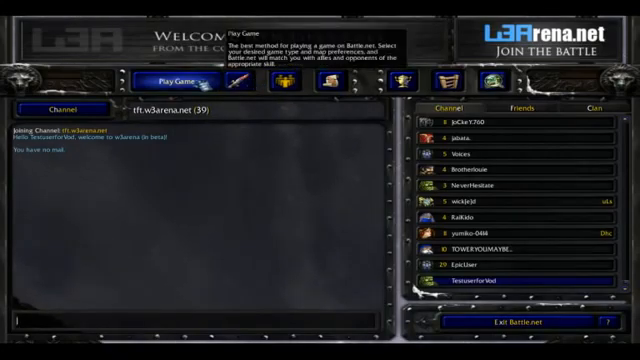
click(180, 79)
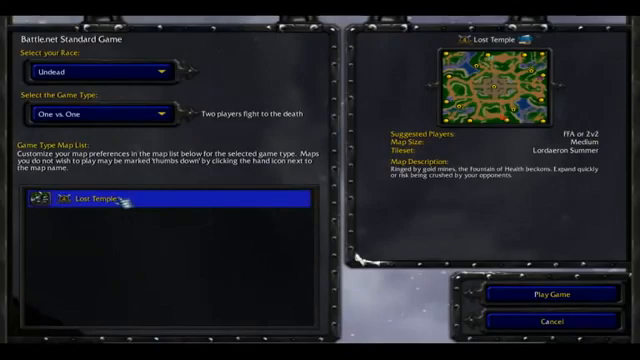
Try Two vs. Two, view Lost Temple's details, then bring up the W3Arena 2on2 ladder
click(90, 70)
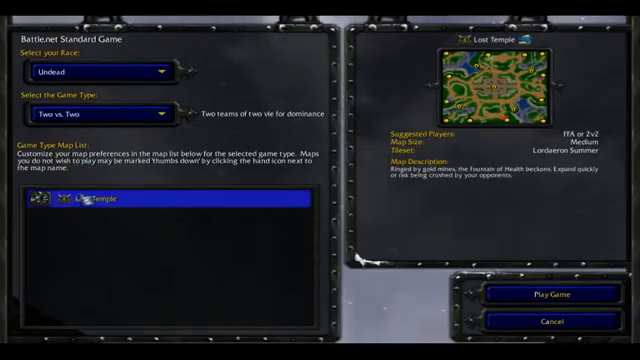
click(90, 111)
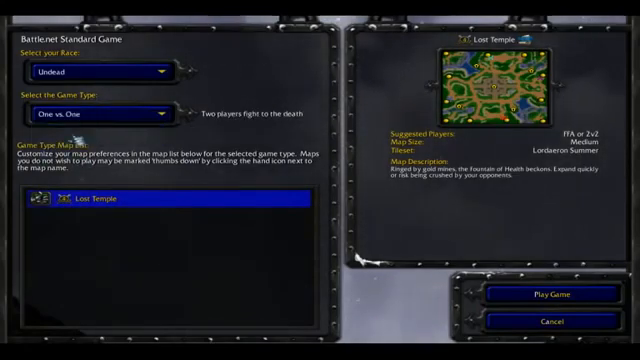
click(546, 320)
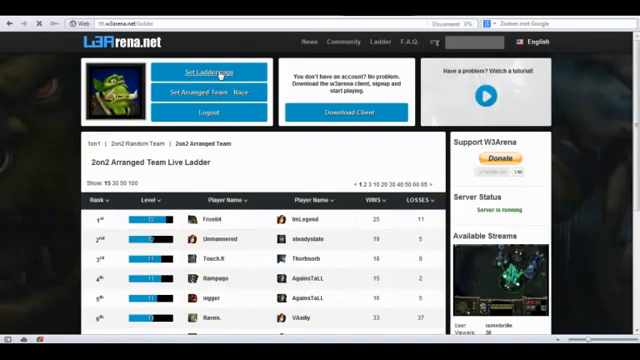
Open the ladder map settings and veto three 1vs1 maps
click(207, 74)
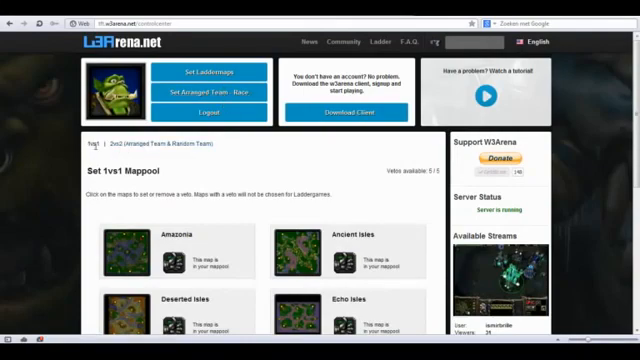
mouse_move(135, 145)
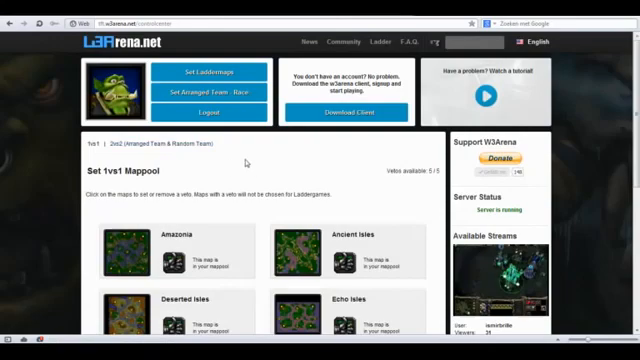
scroll(down, 3)
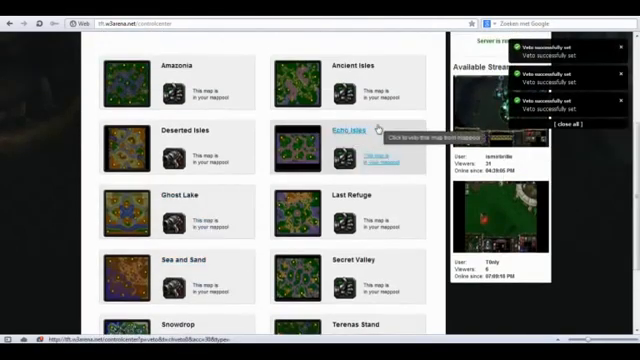
scroll(up, 3)
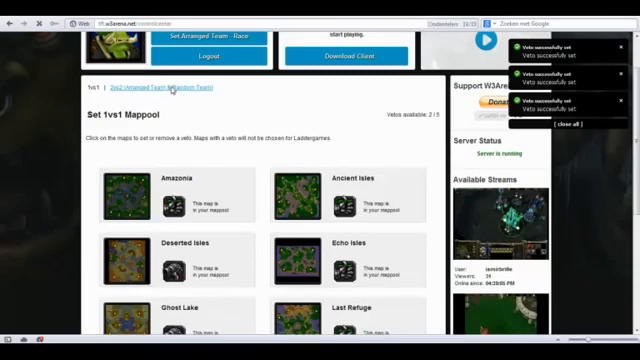
Veto both available maps in the 2vs2 map pool
click(165, 88)
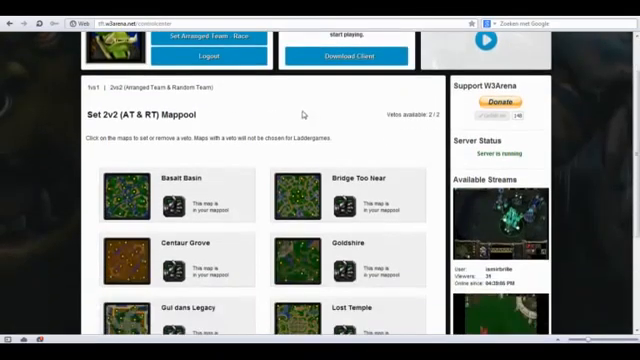
scroll(down, 3)
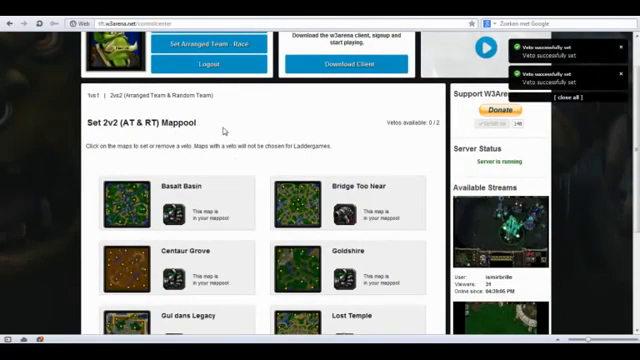
scroll(up, 3)
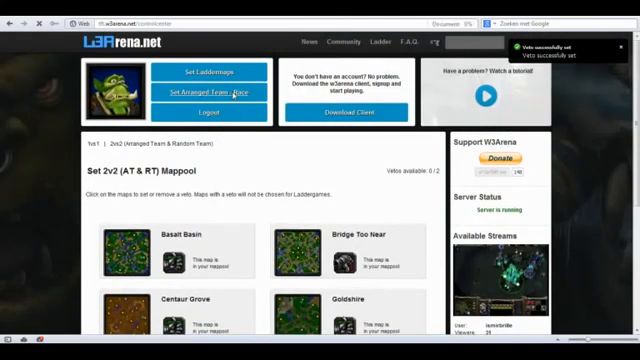
Set the arranged-team race to Undead and confirm the change
click(203, 94)
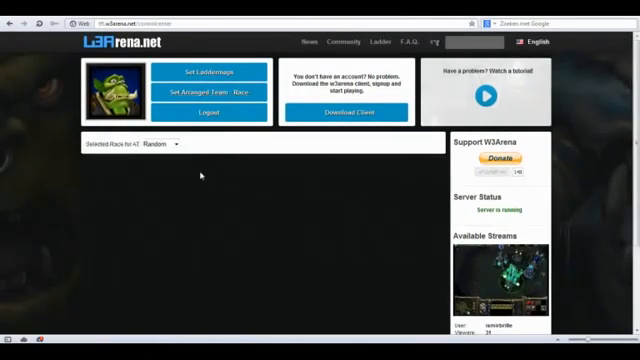
click(162, 146)
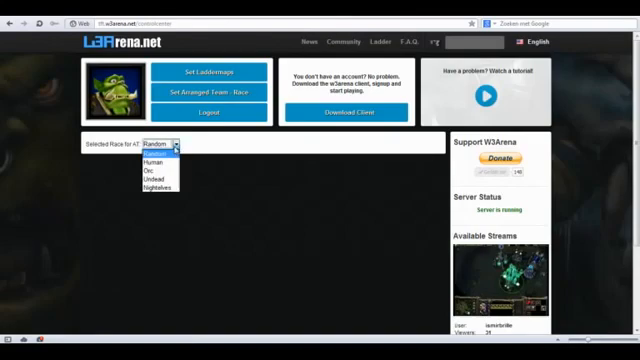
click(154, 179)
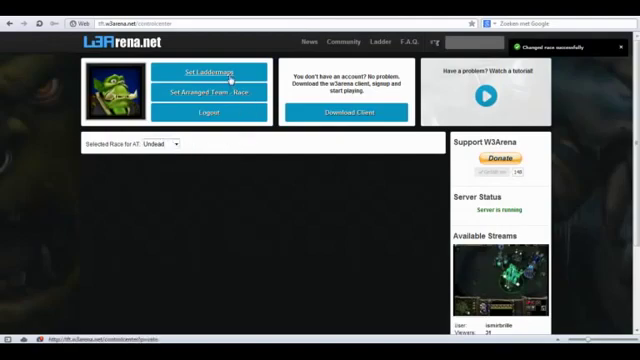
click(211, 74)
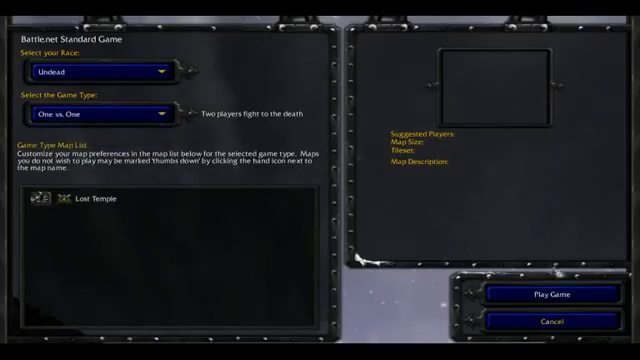
Exit standard and custom game screens, then open Testuser's W3Arena web profile
click(543, 296)
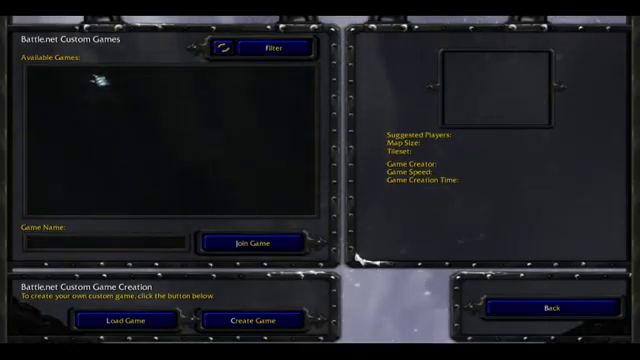
click(543, 312)
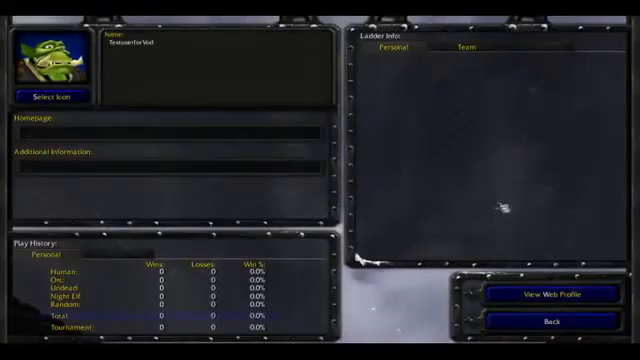
click(547, 294)
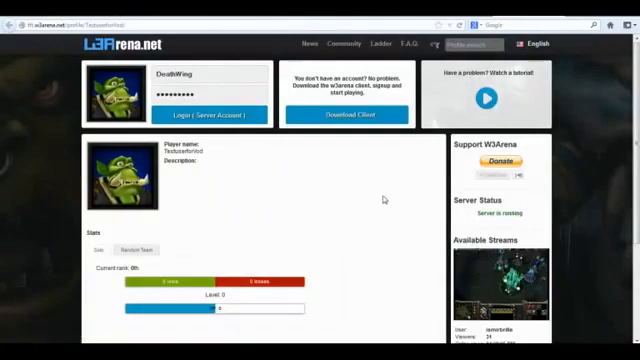
Scroll through the web profile's stats, showing zero wins and losses
scroll(down, 3)
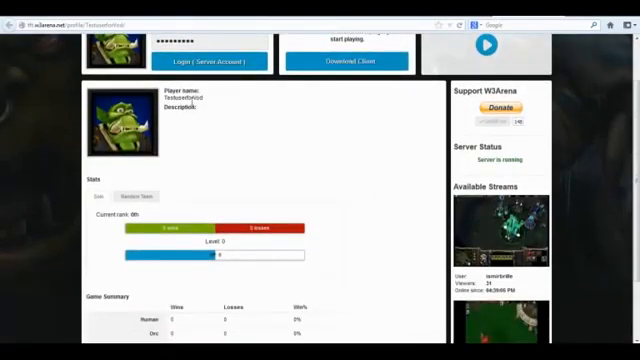
scroll(down, 3)
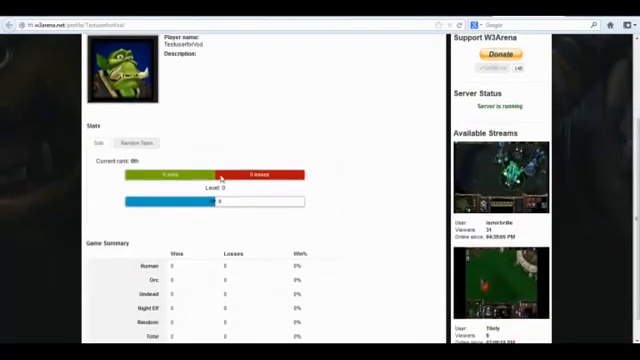
scroll(down, 3)
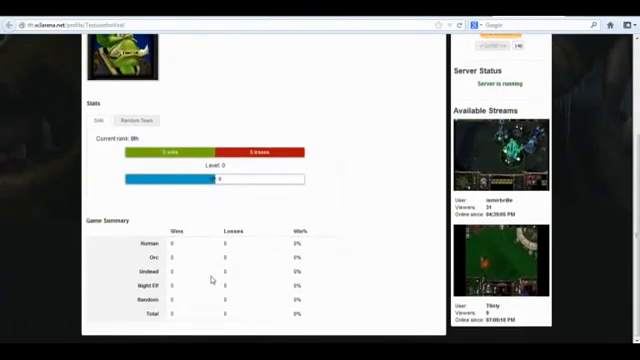
scroll(up, 3)
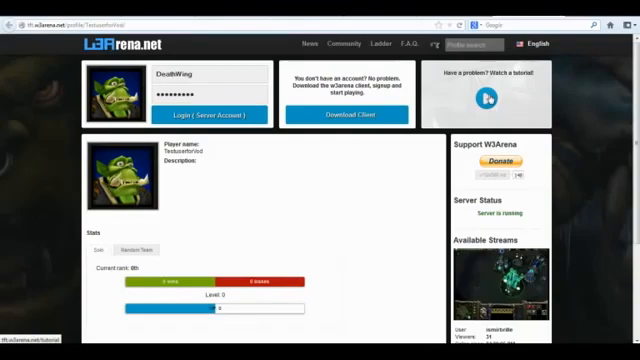
Browse the W3Arena News page, then return to Warcraft III's player profile
click(305, 43)
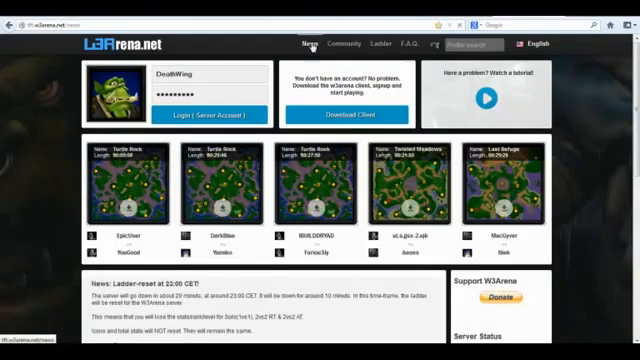
scroll(down, 3)
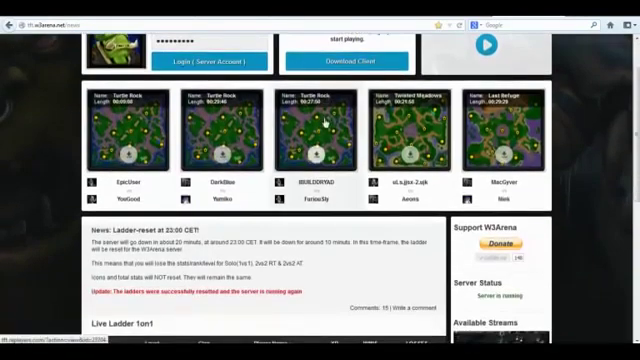
scroll(up, 3)
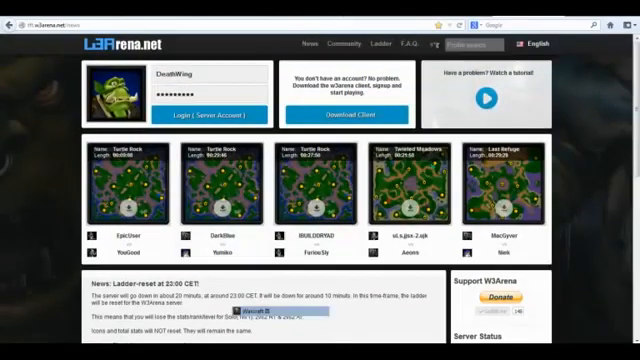
click(204, 116)
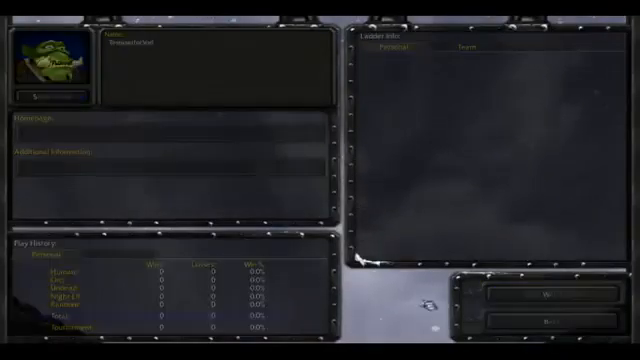